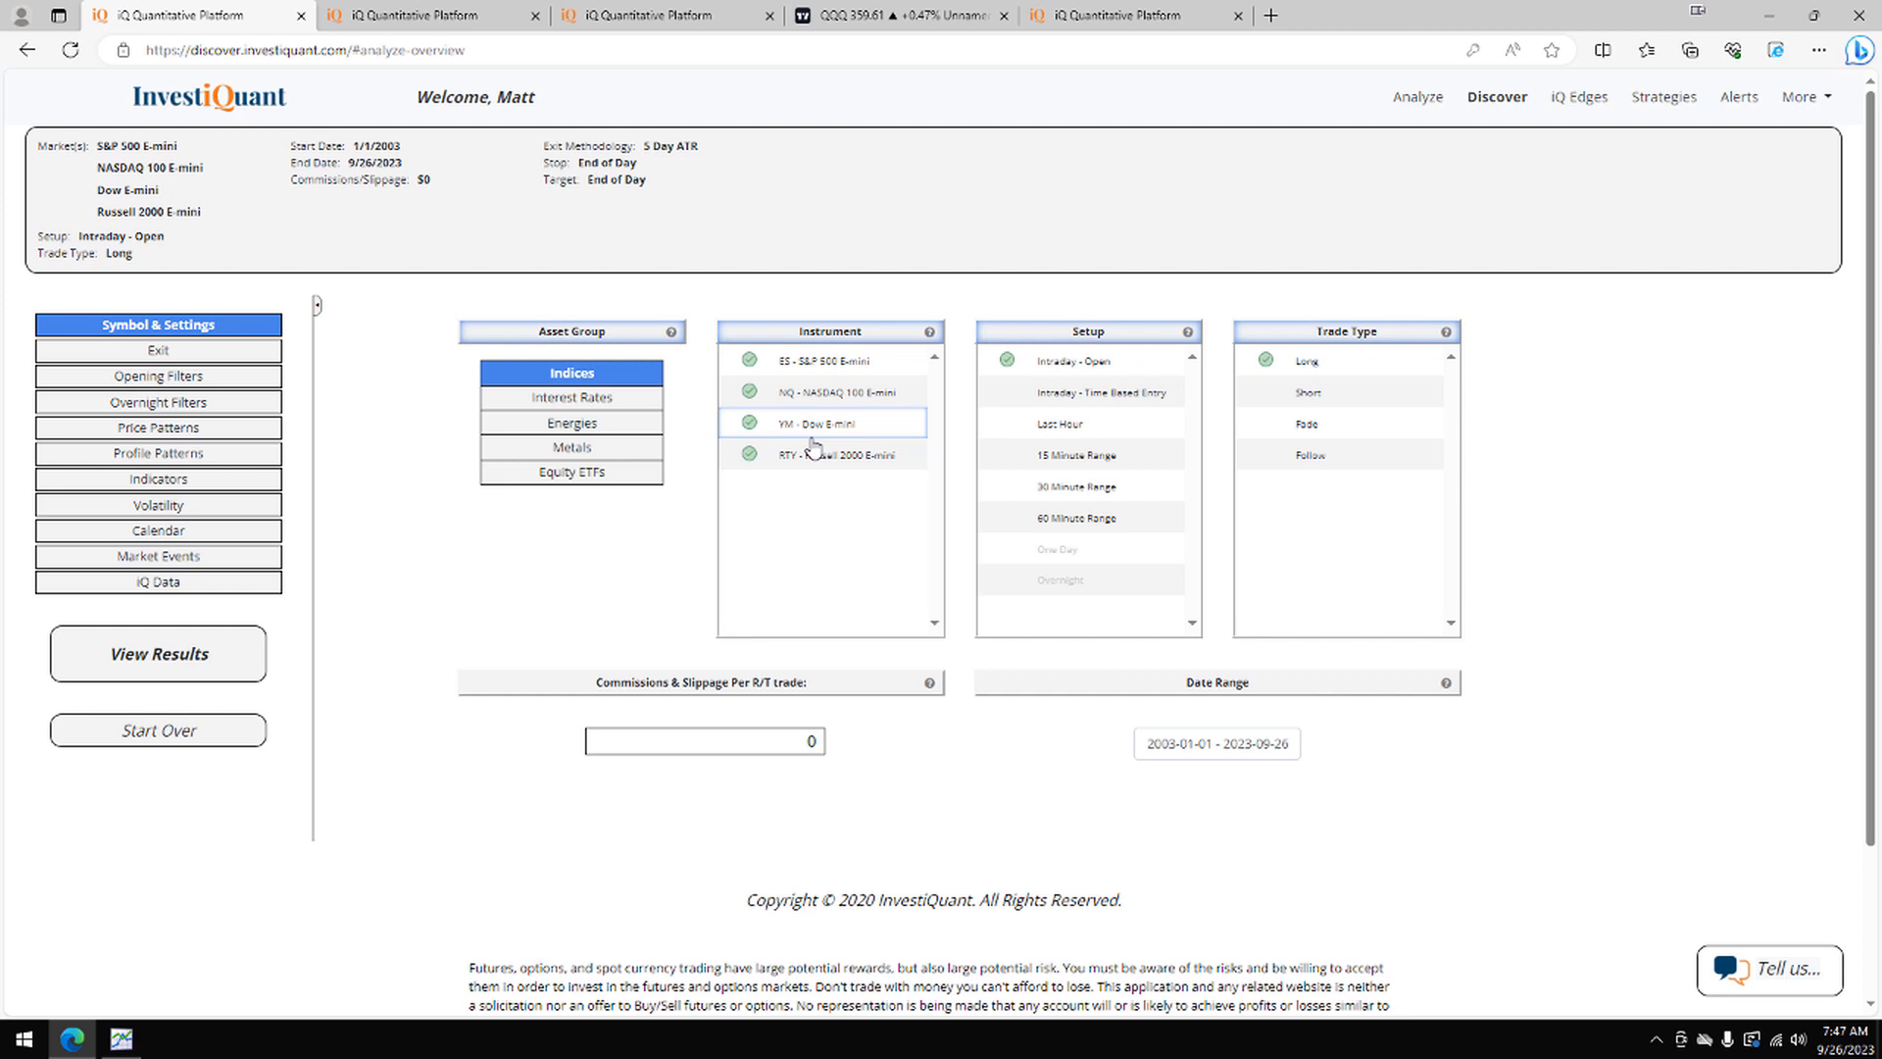
Step: Require the Day After Up Day Following 50 Day Low Close price pattern
{"action": "left_click", "coordinate": [823, 453]}
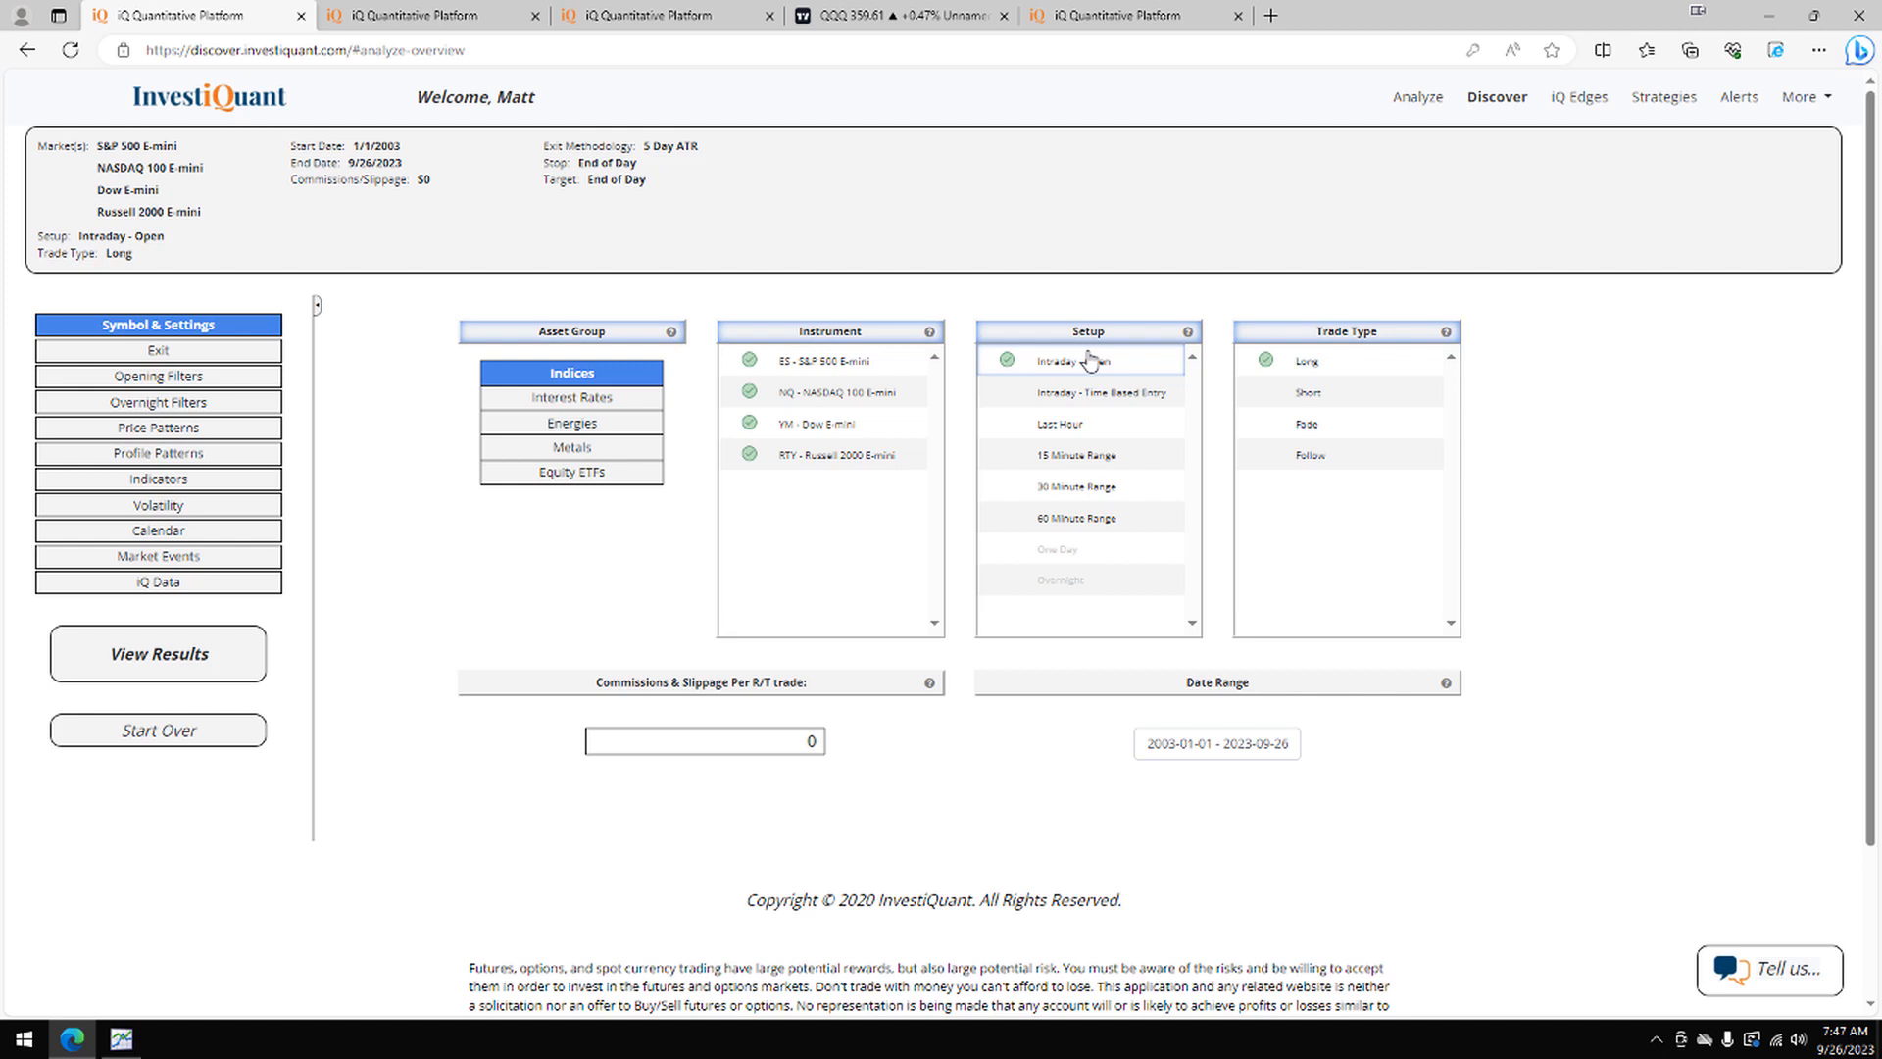
{"action": "left_click", "coordinate": [1078, 361]}
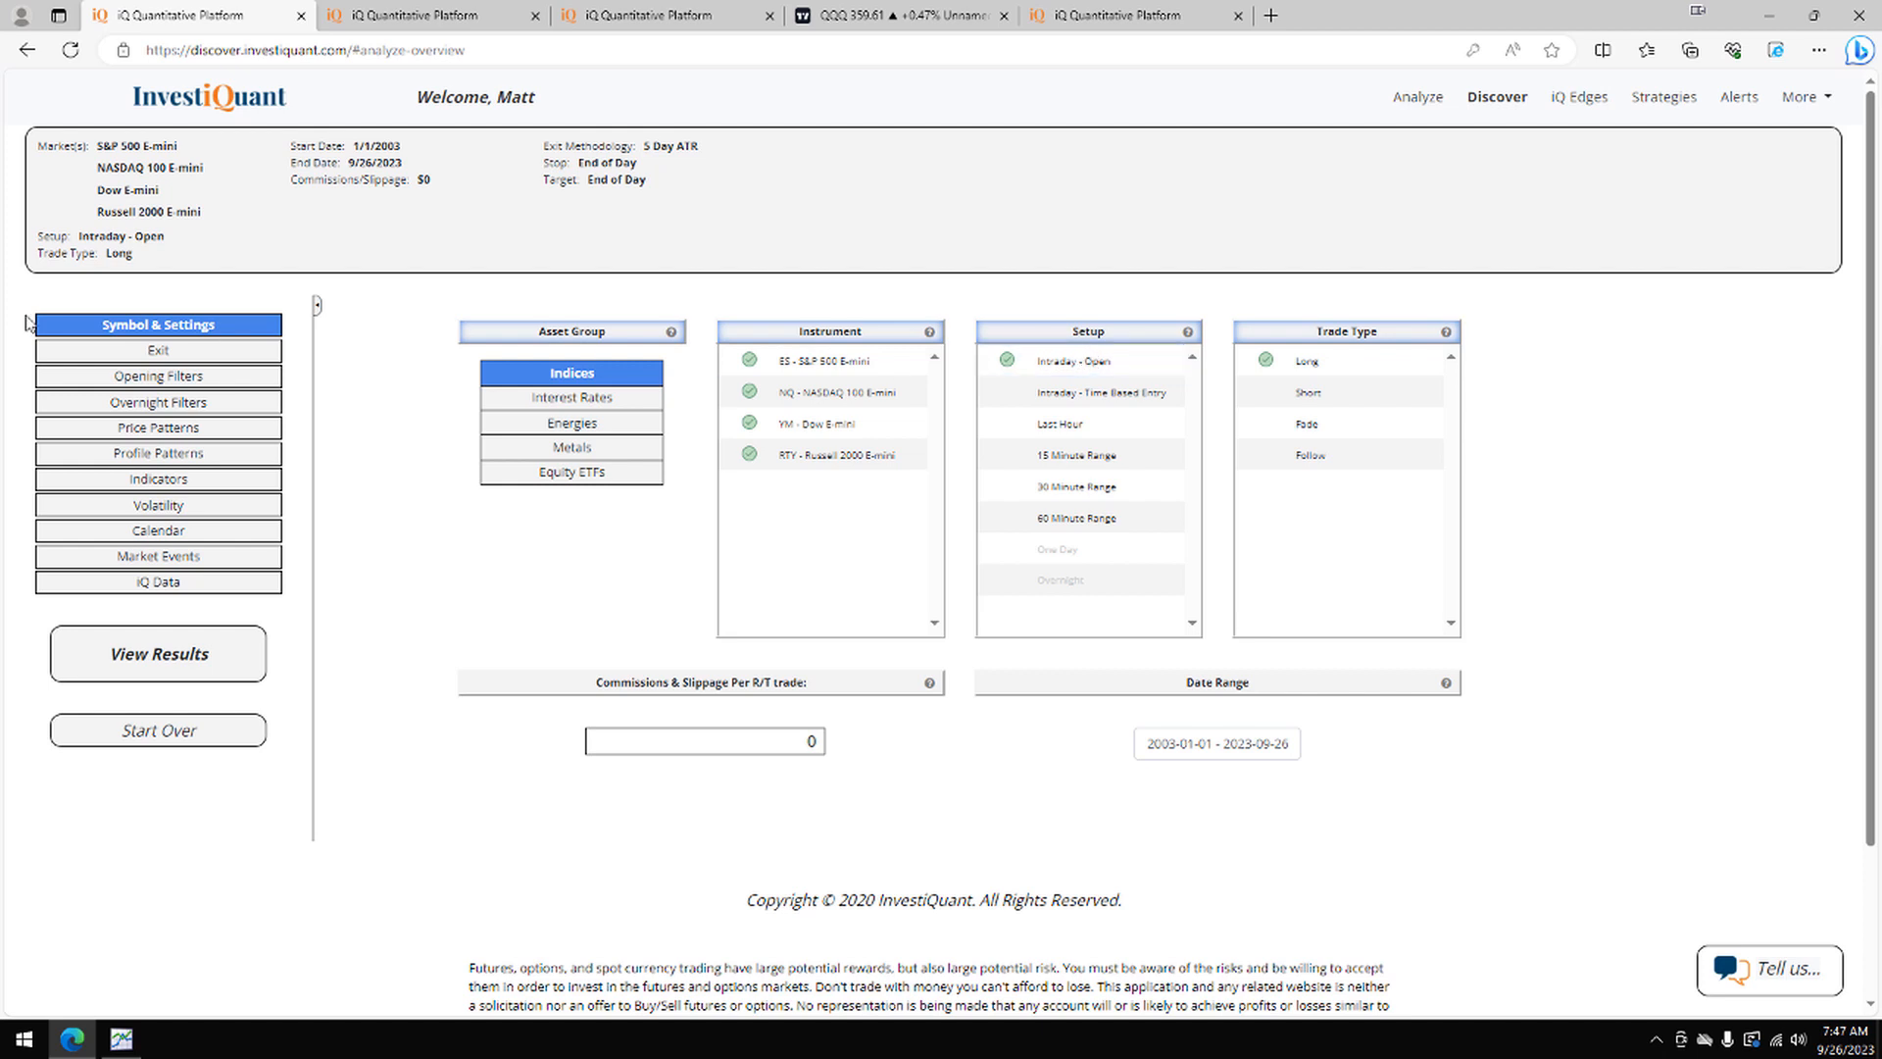
{"action": "left_click", "coordinate": [156, 427]}
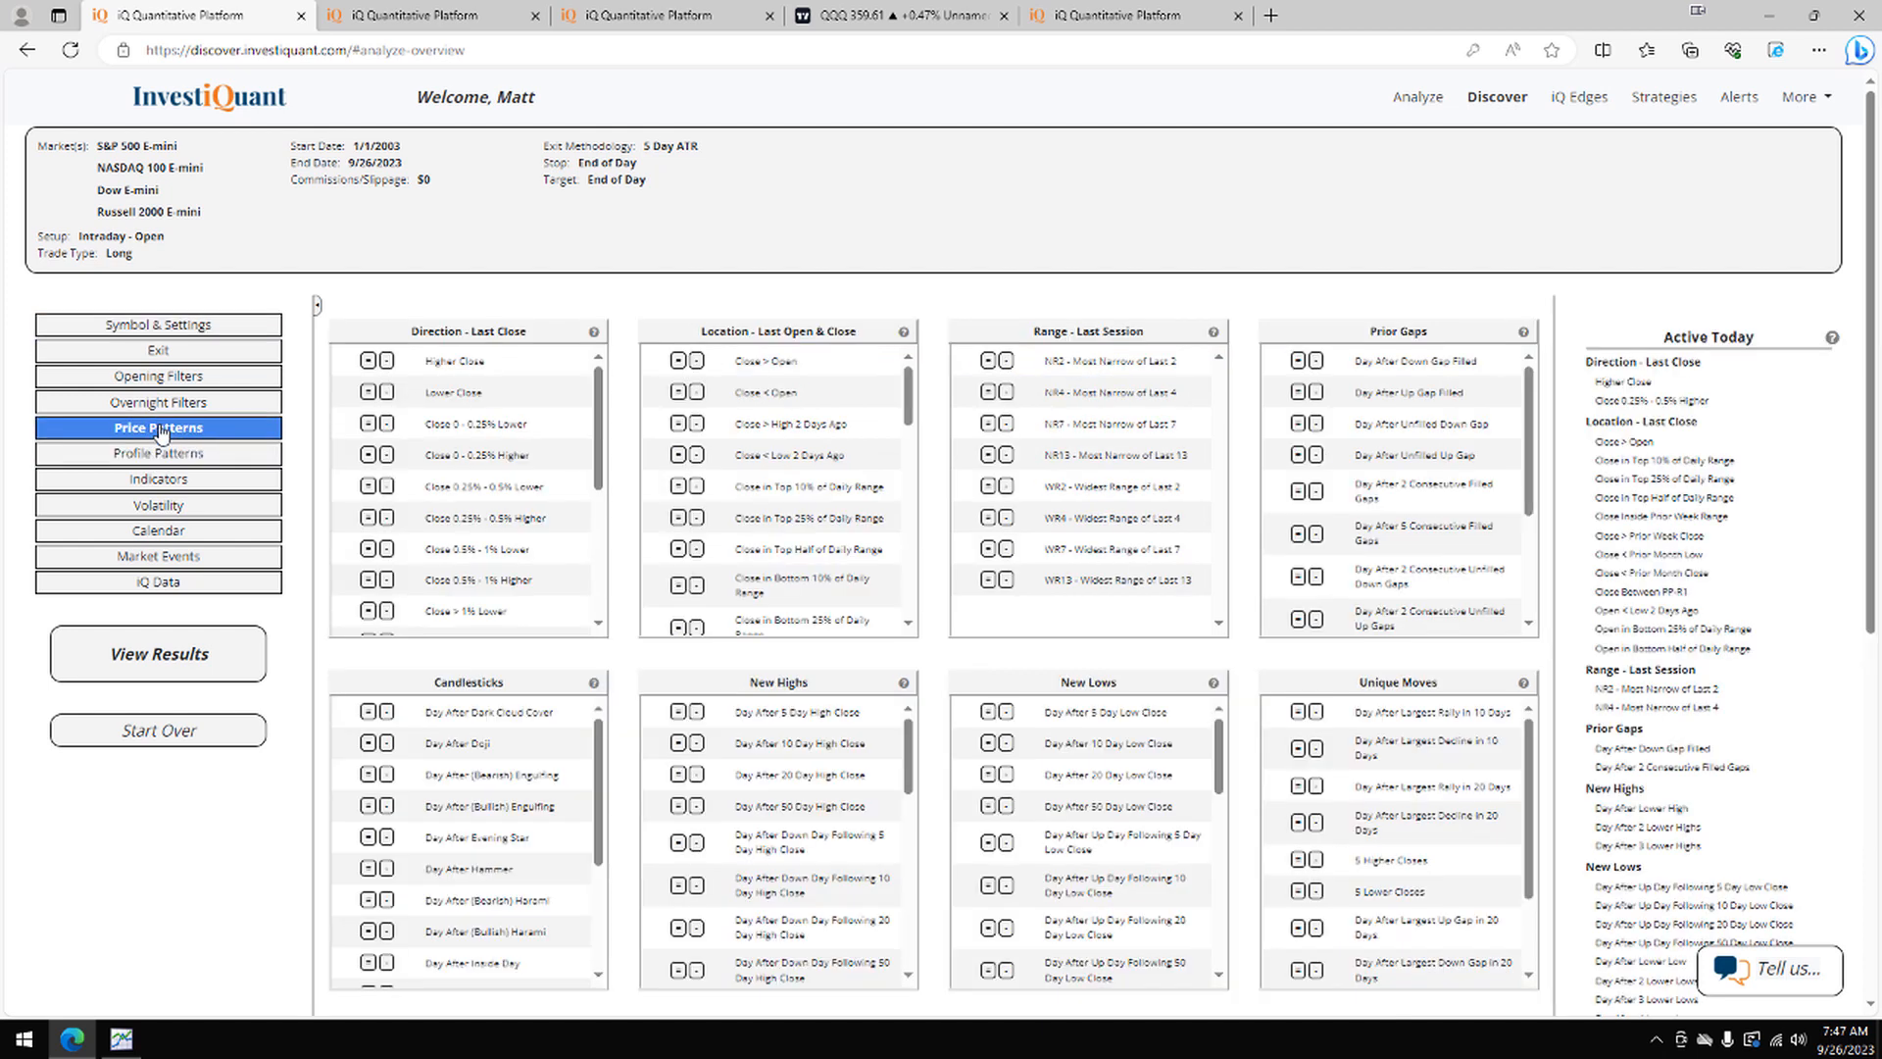
{"action": "scroll", "scroll_direction": "down", "scroll_amount": 3}
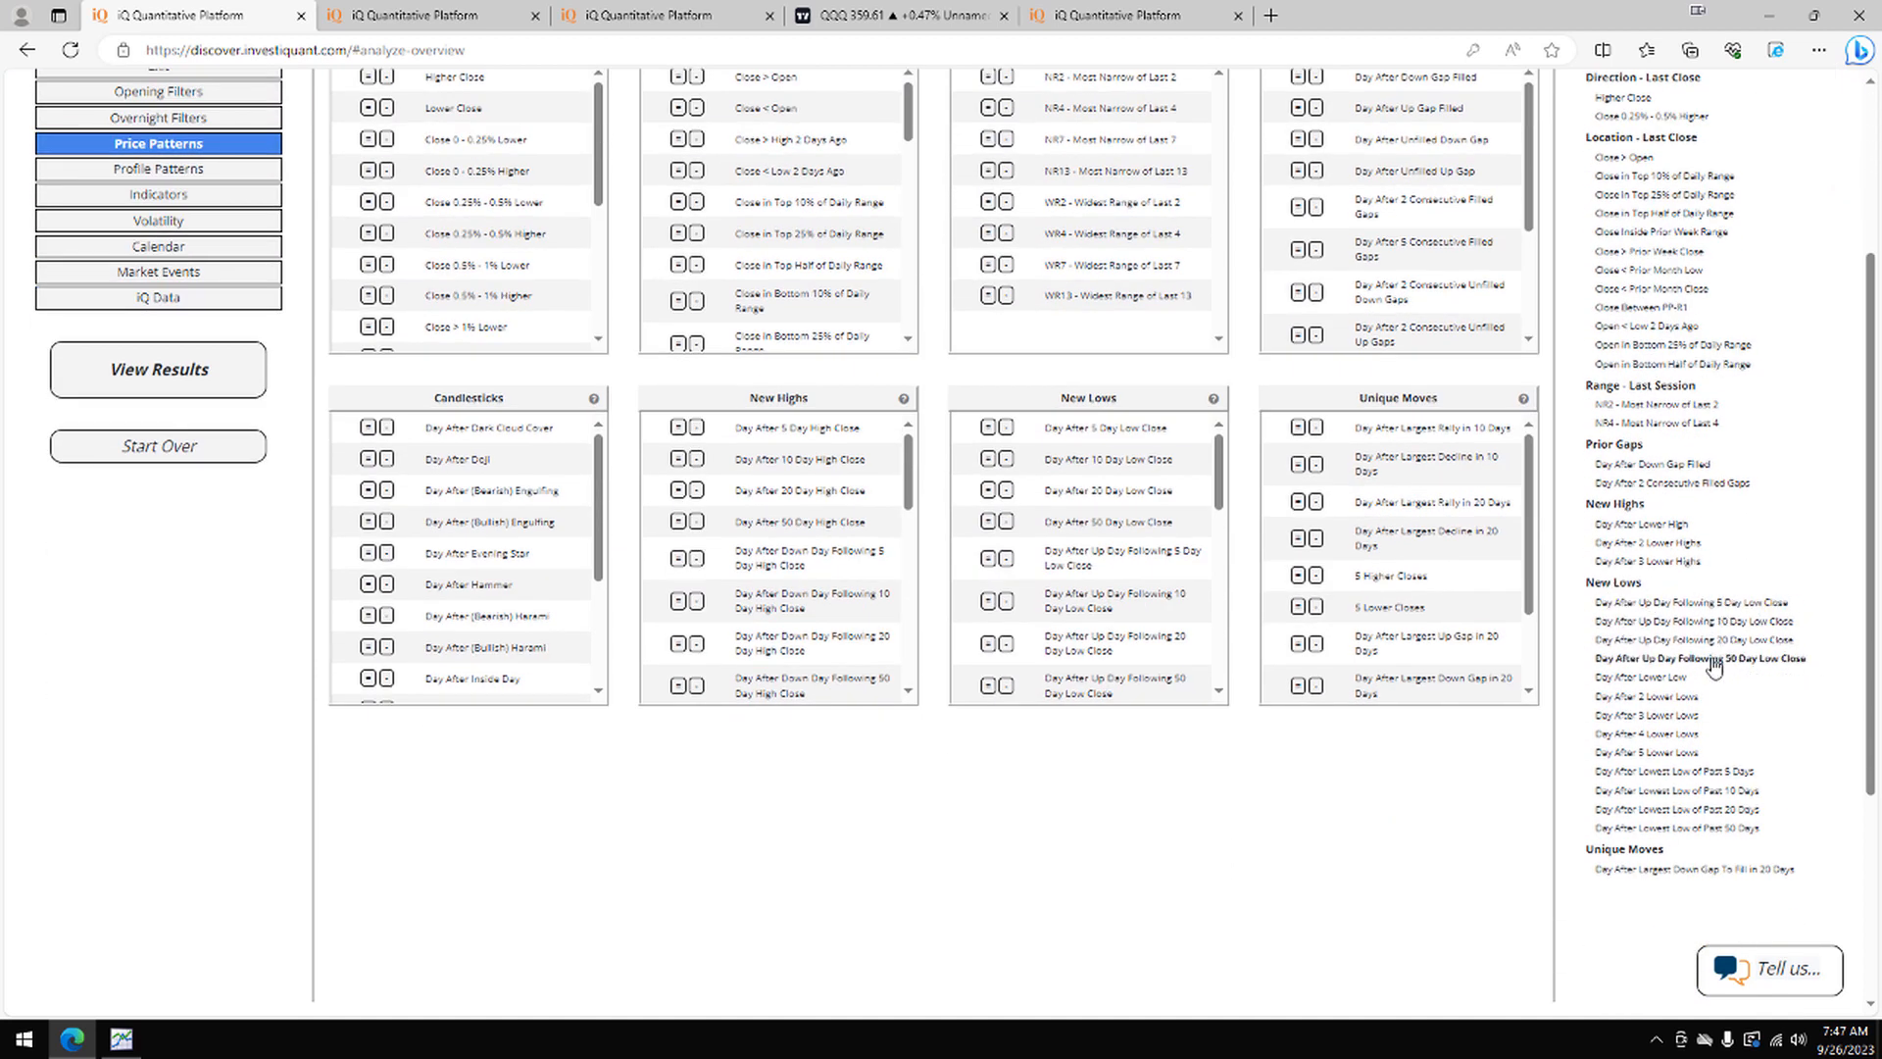
{"action": "left_click", "coordinate": [986, 684]}
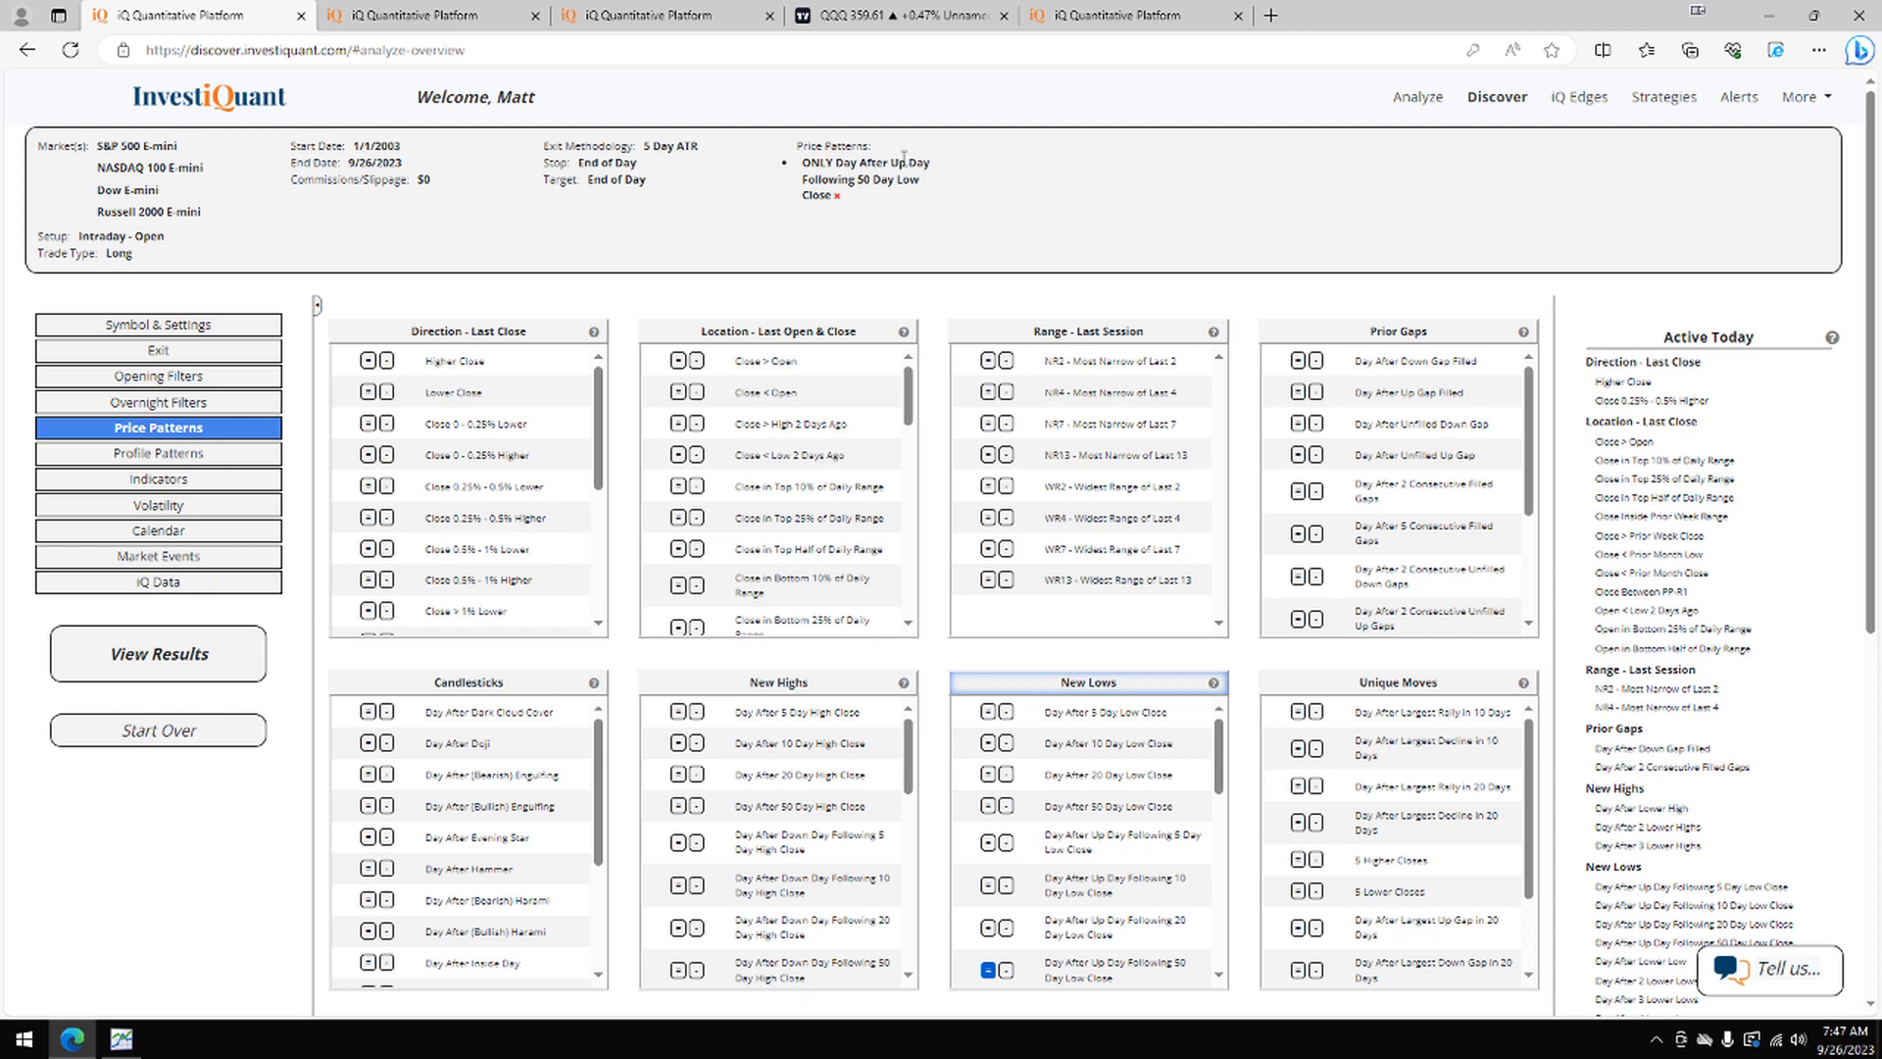
{"action": "mouse_move", "coordinate": [188, 407]}
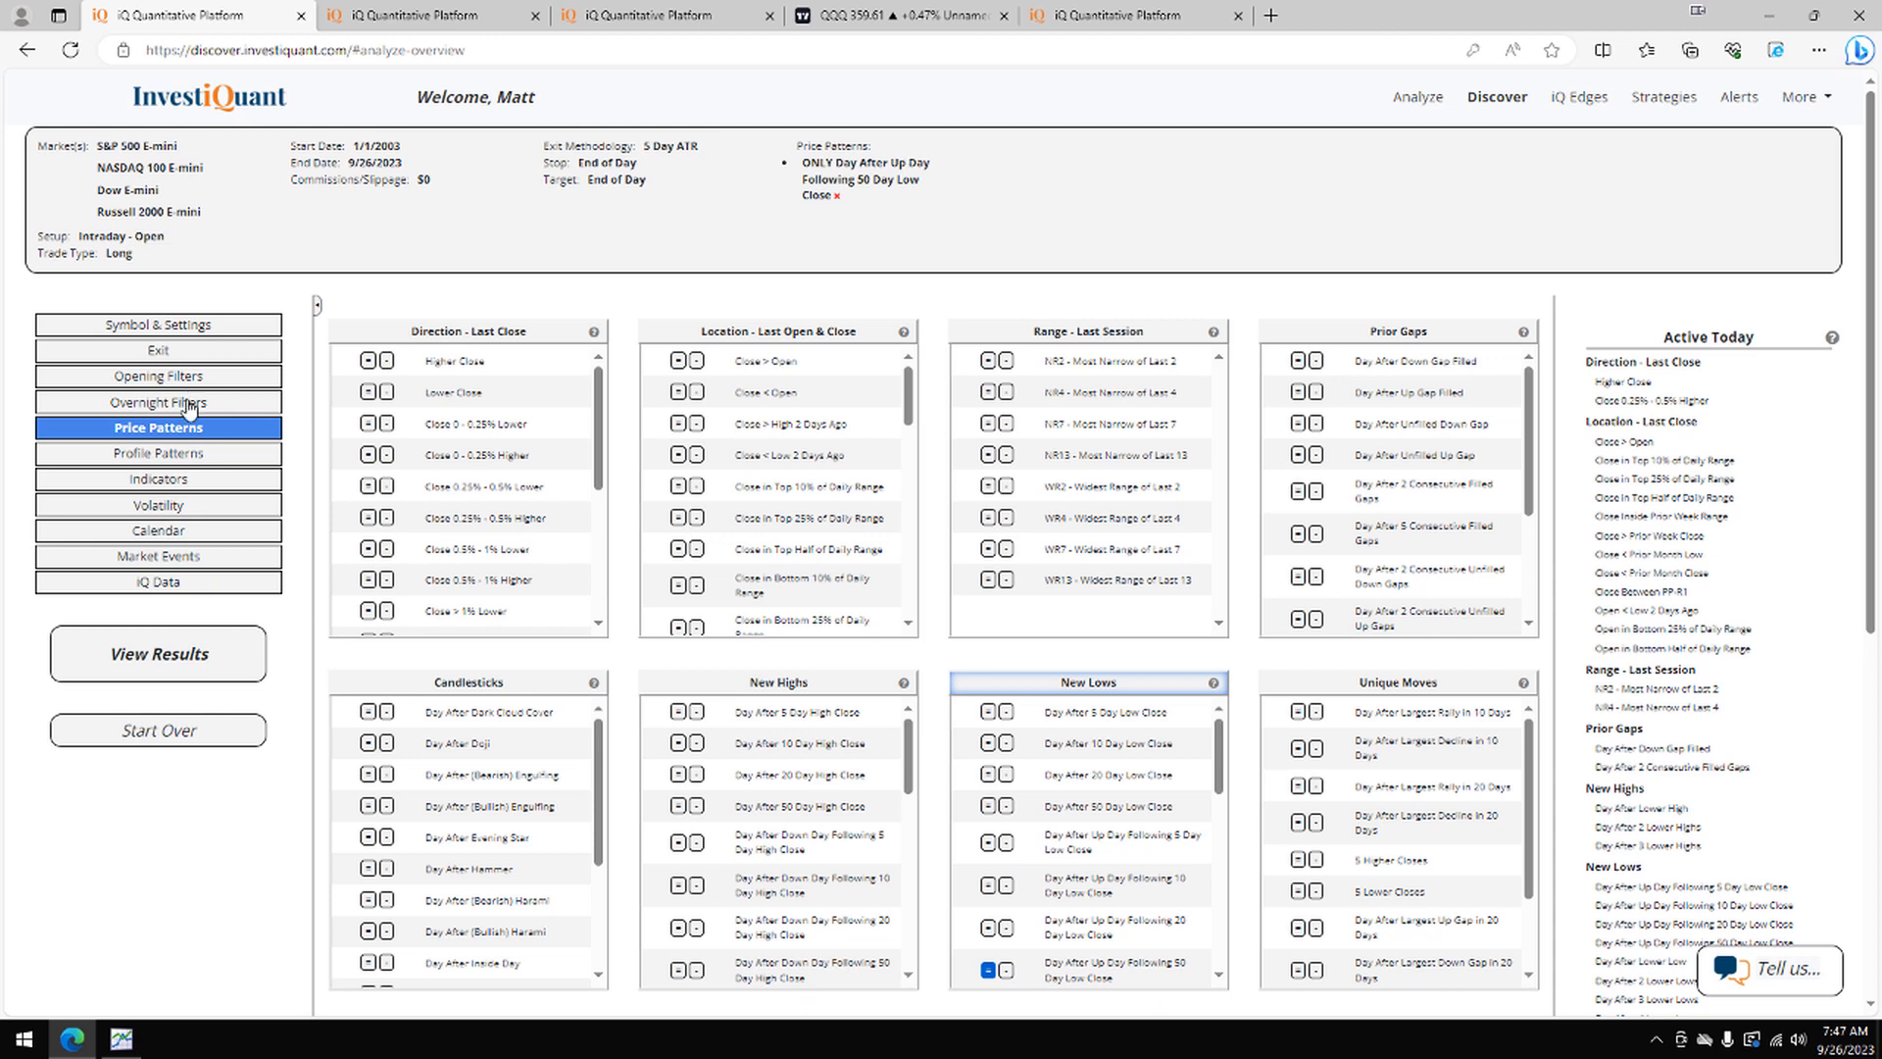
Step: Add indicator filters: close below the 10-day MA and above the 200-day MA
{"action": "left_click", "coordinate": [157, 479]}
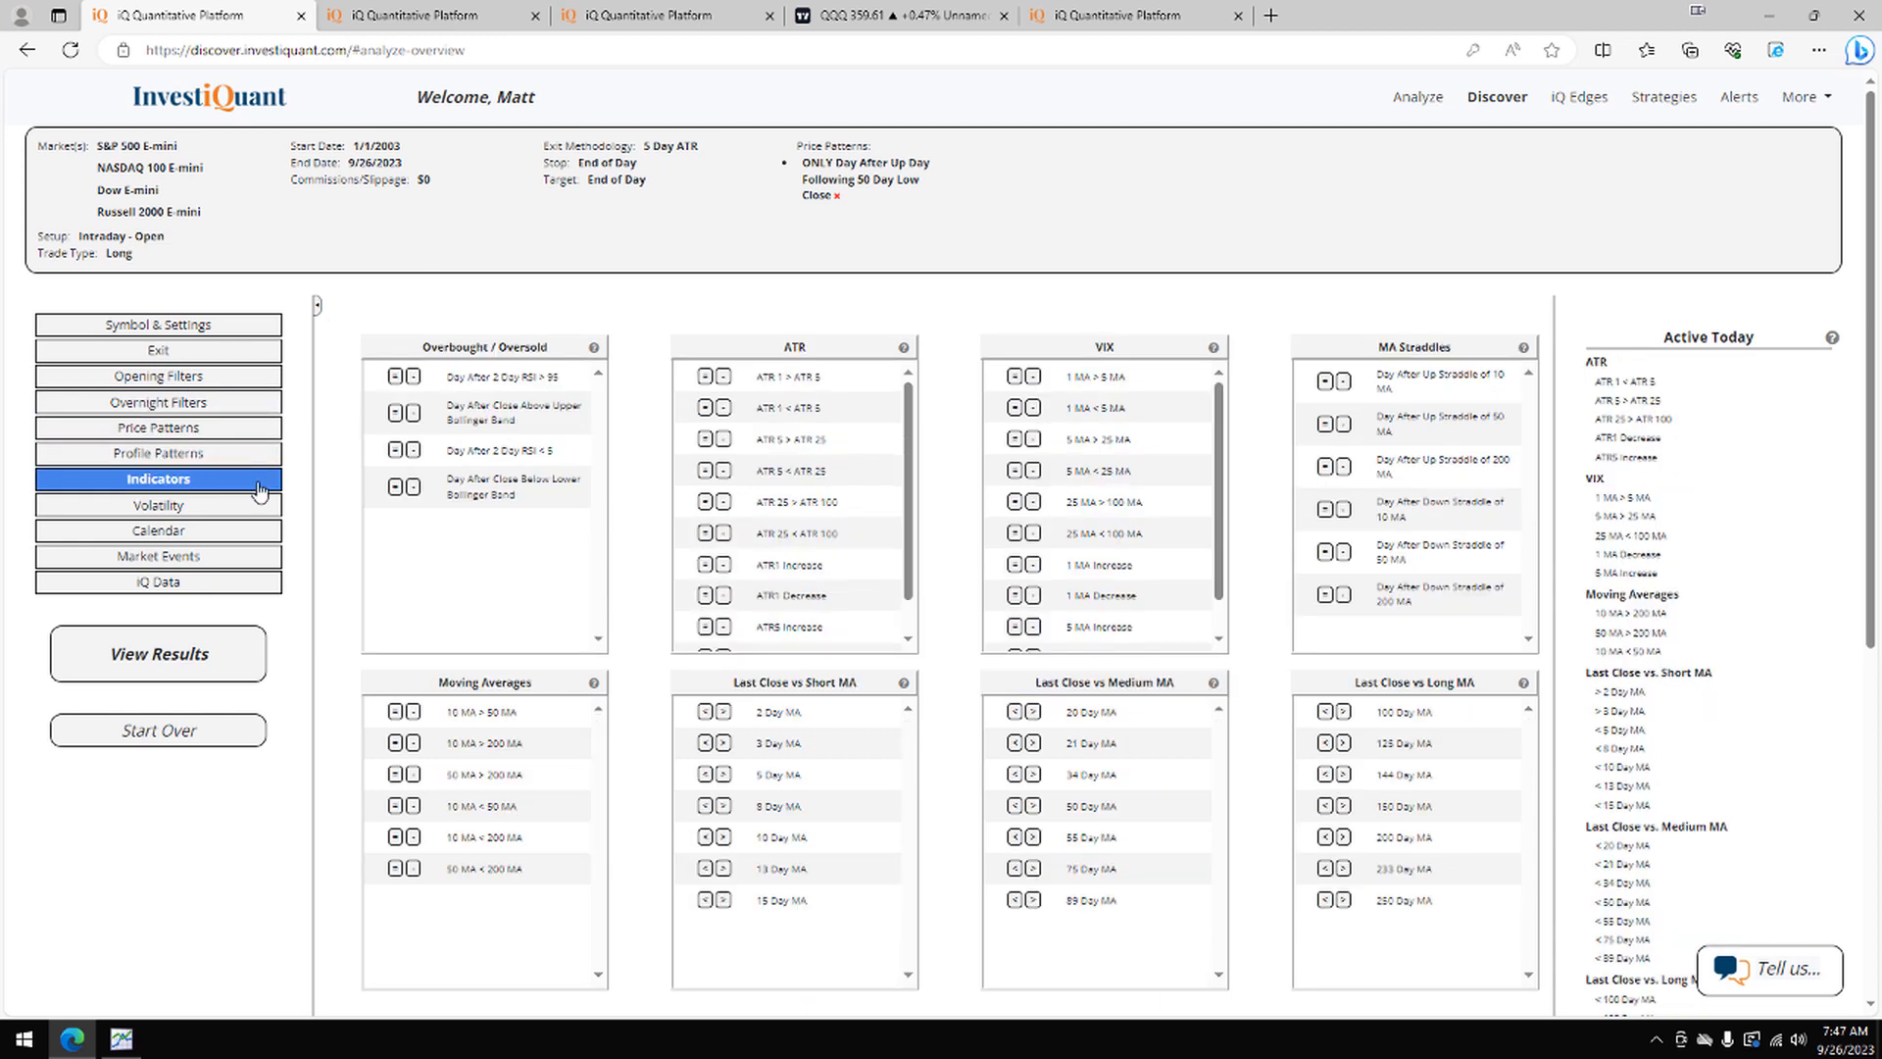
{"action": "left_click", "coordinate": [704, 838]}
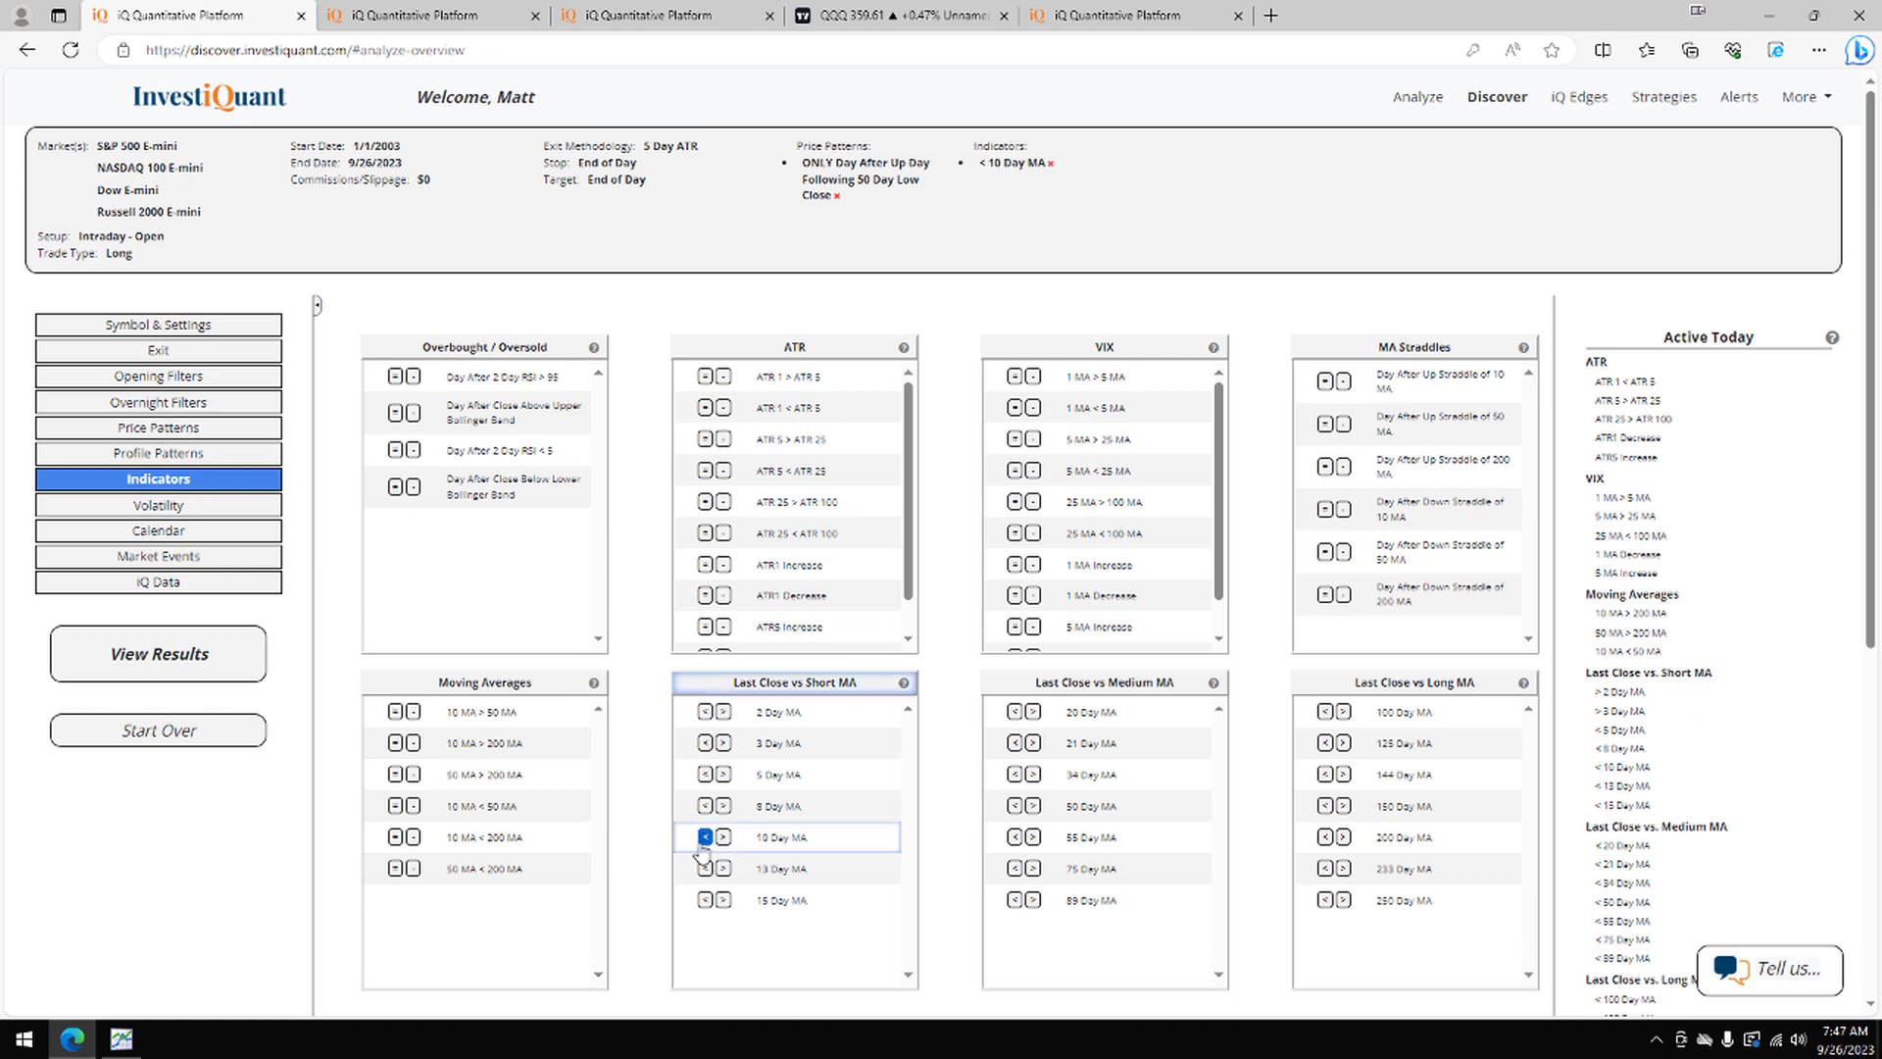
{"action": "left_click", "coordinate": [1345, 838]}
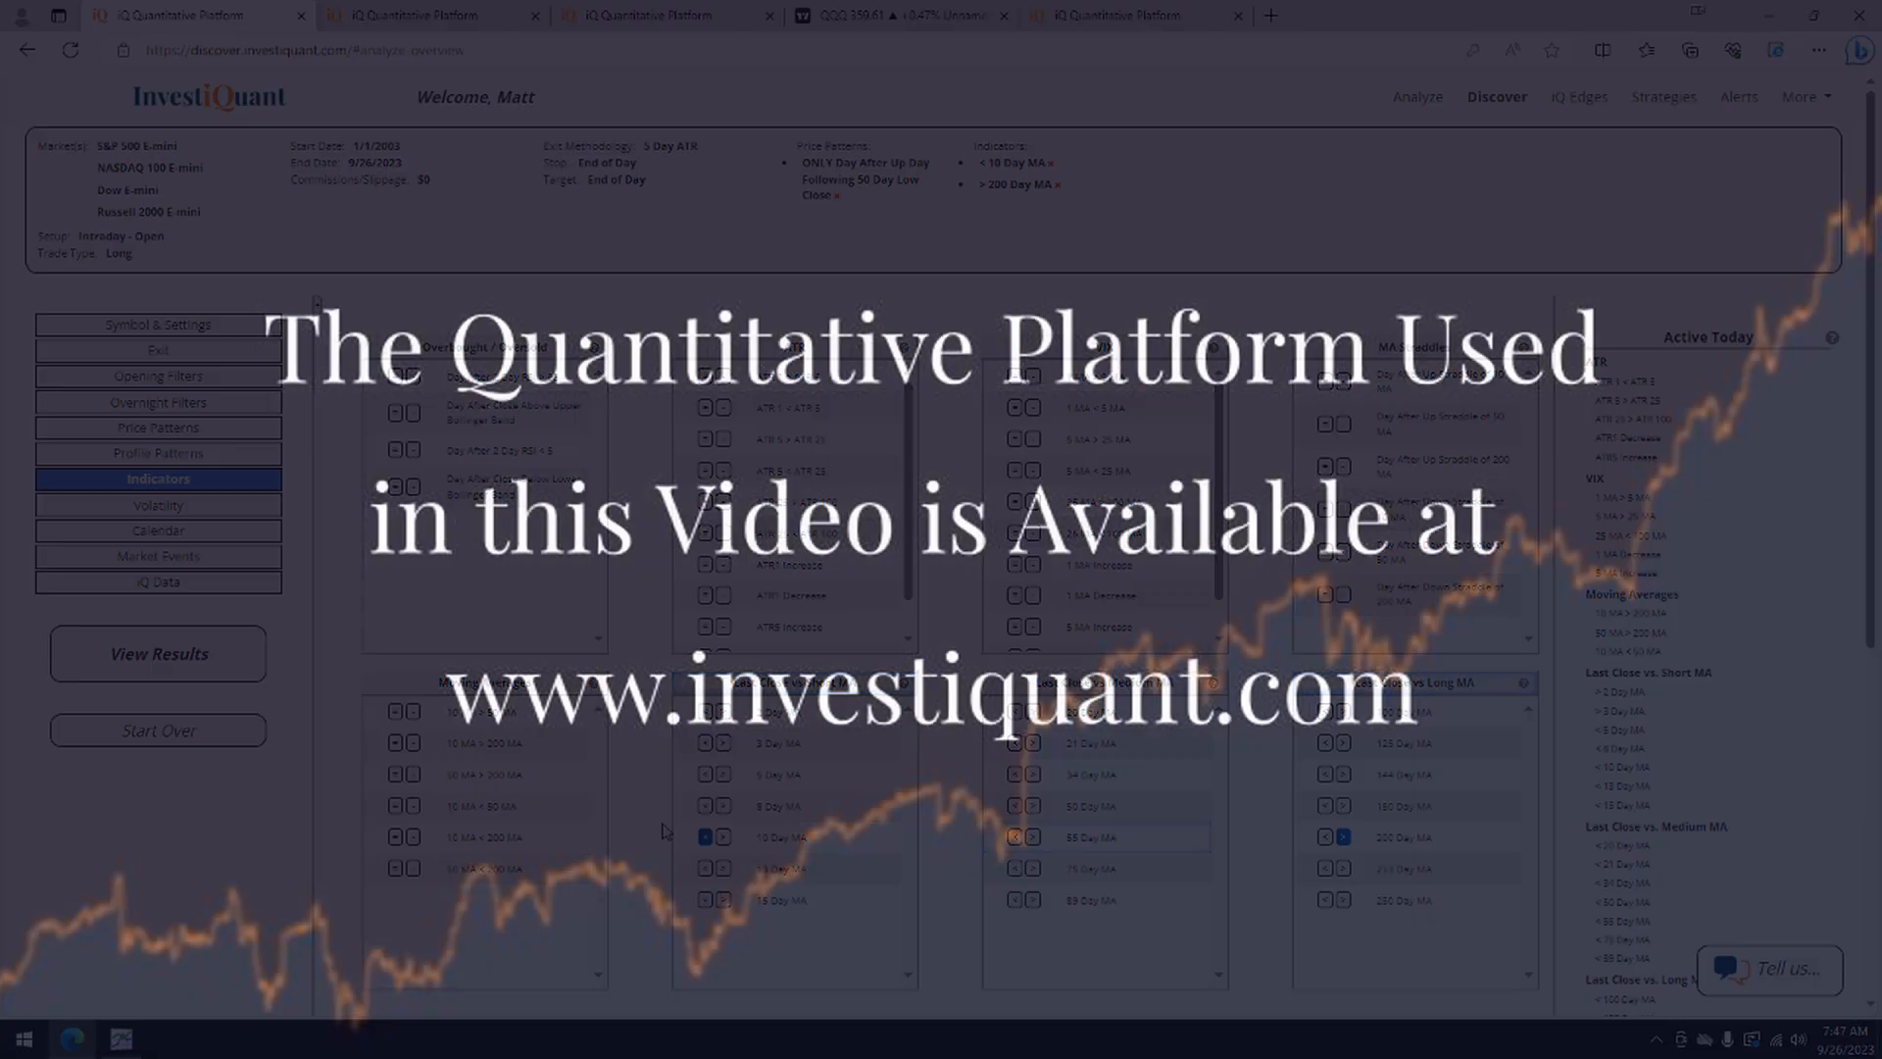
Step: Run the backtest to show the equity chart and per-instrument statistics table
{"action": "left_click", "coordinate": [157, 710]}
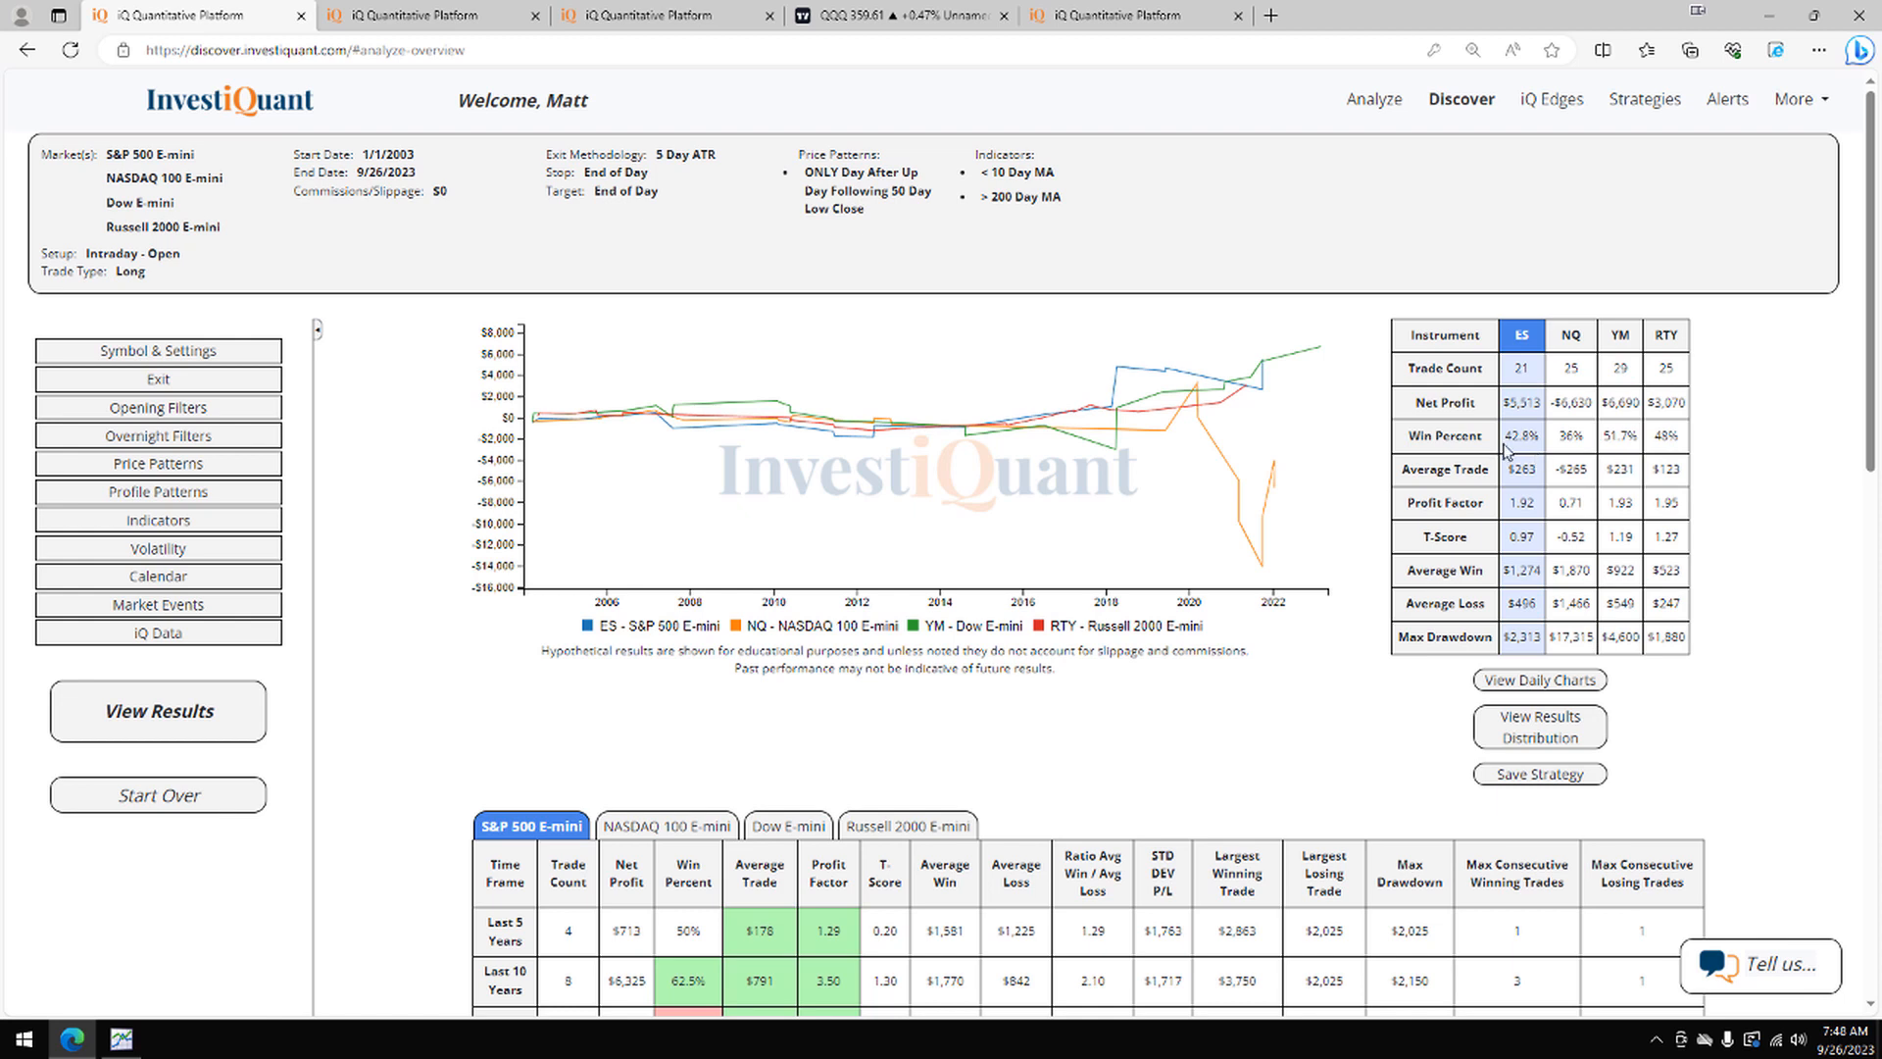
{"action": "double_click", "coordinate": [1520, 436]}
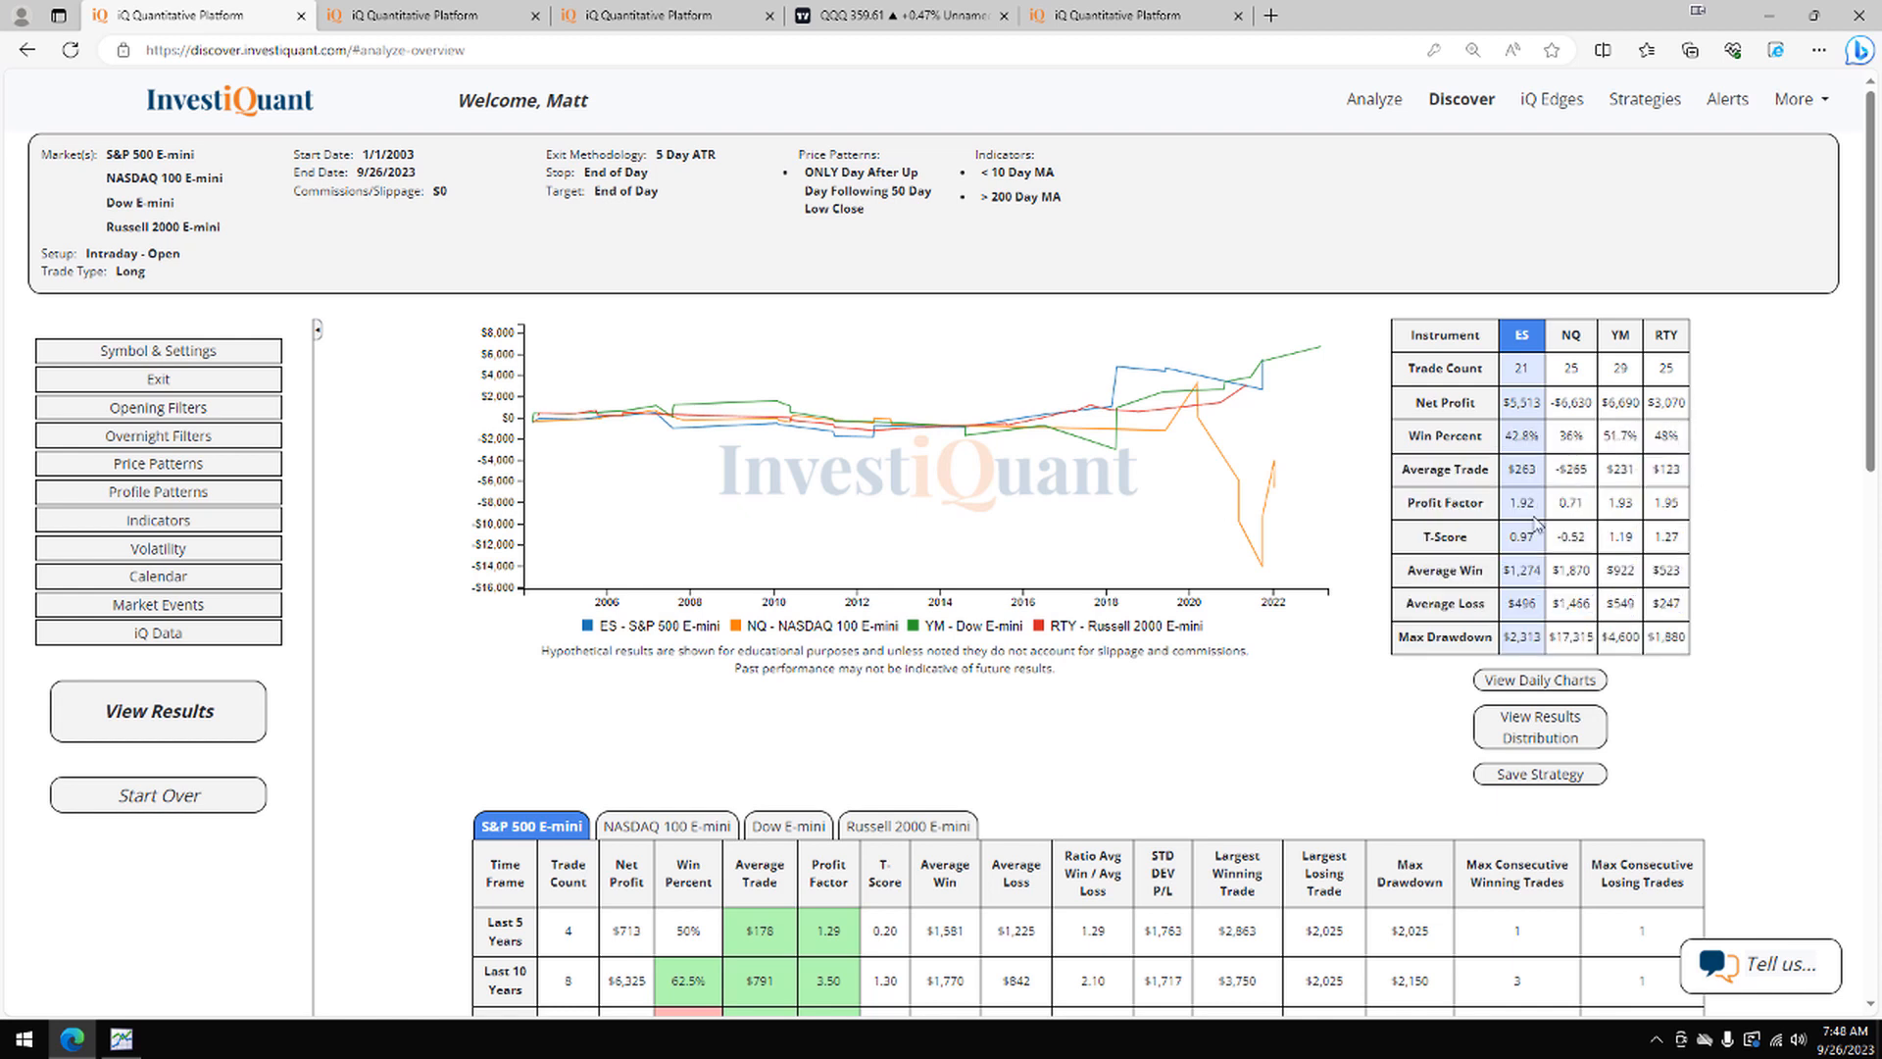
{"action": "mouse_move", "coordinate": [1509, 569]}
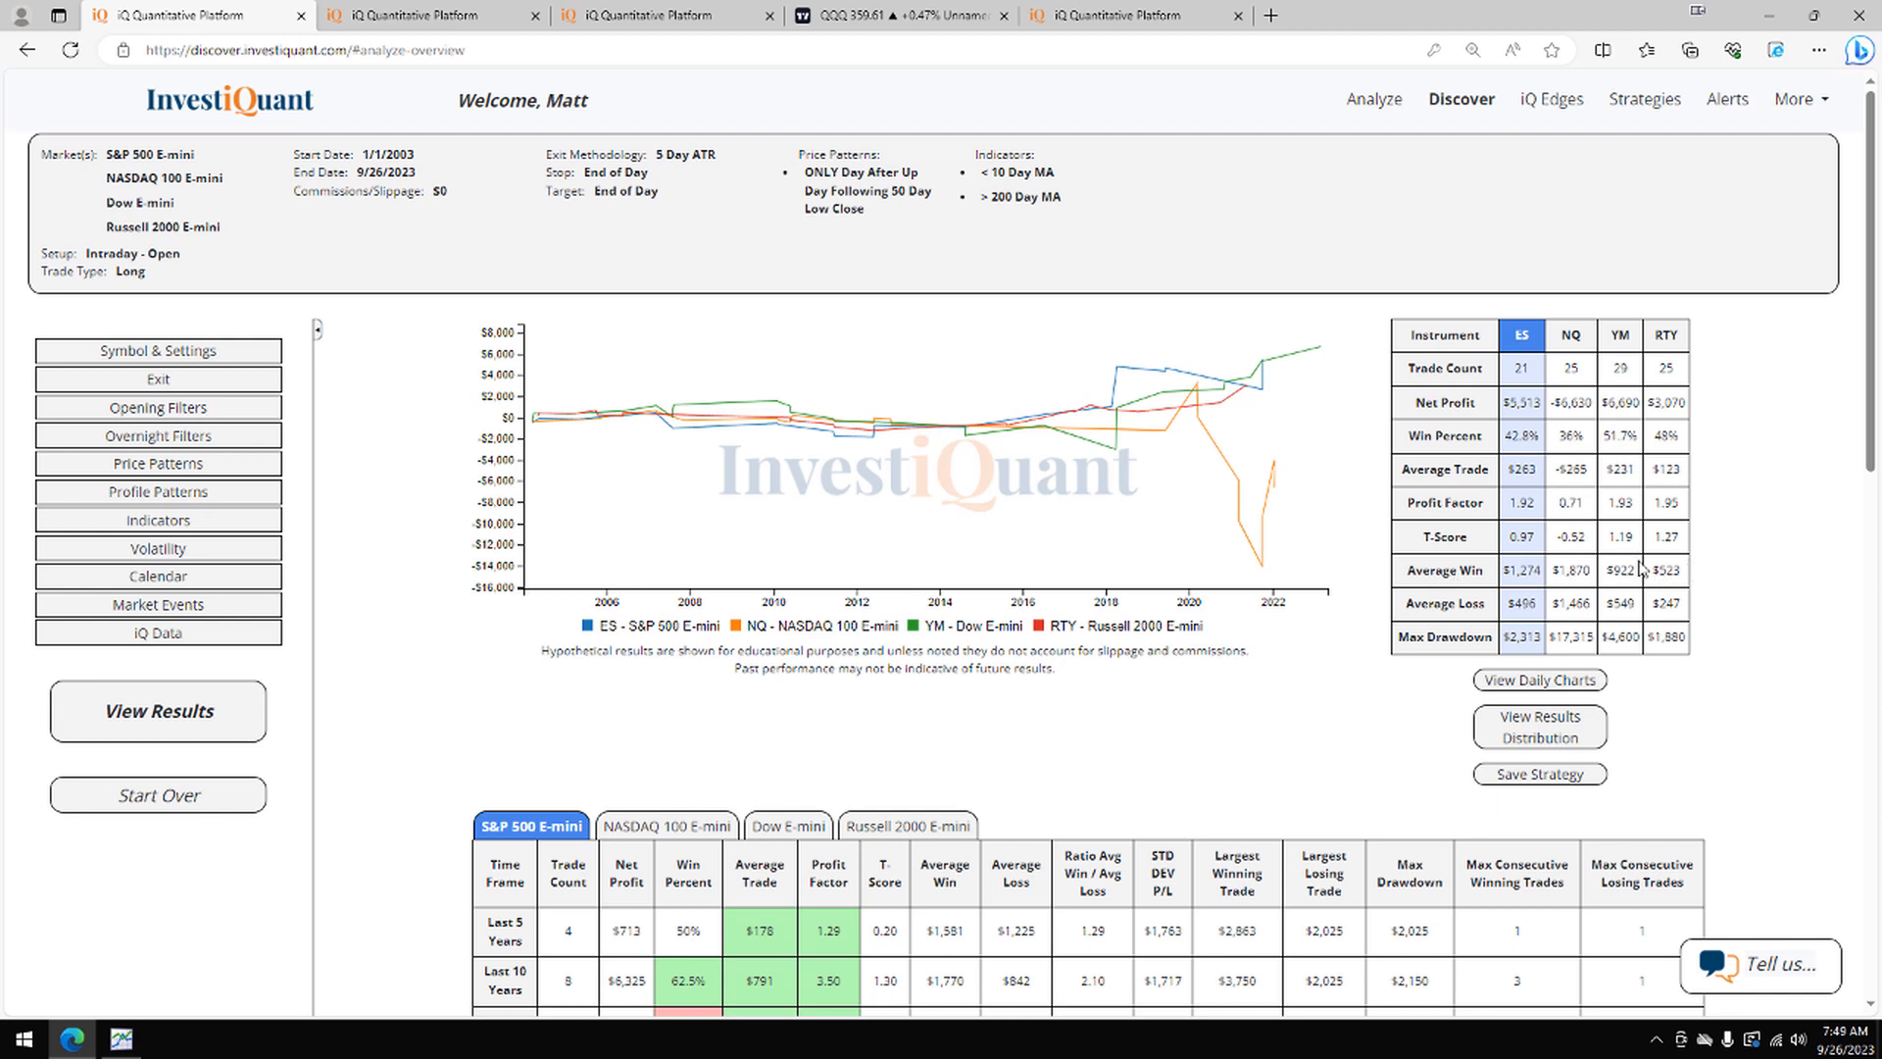
{"action": "mouse_move", "coordinate": [1794, 576]}
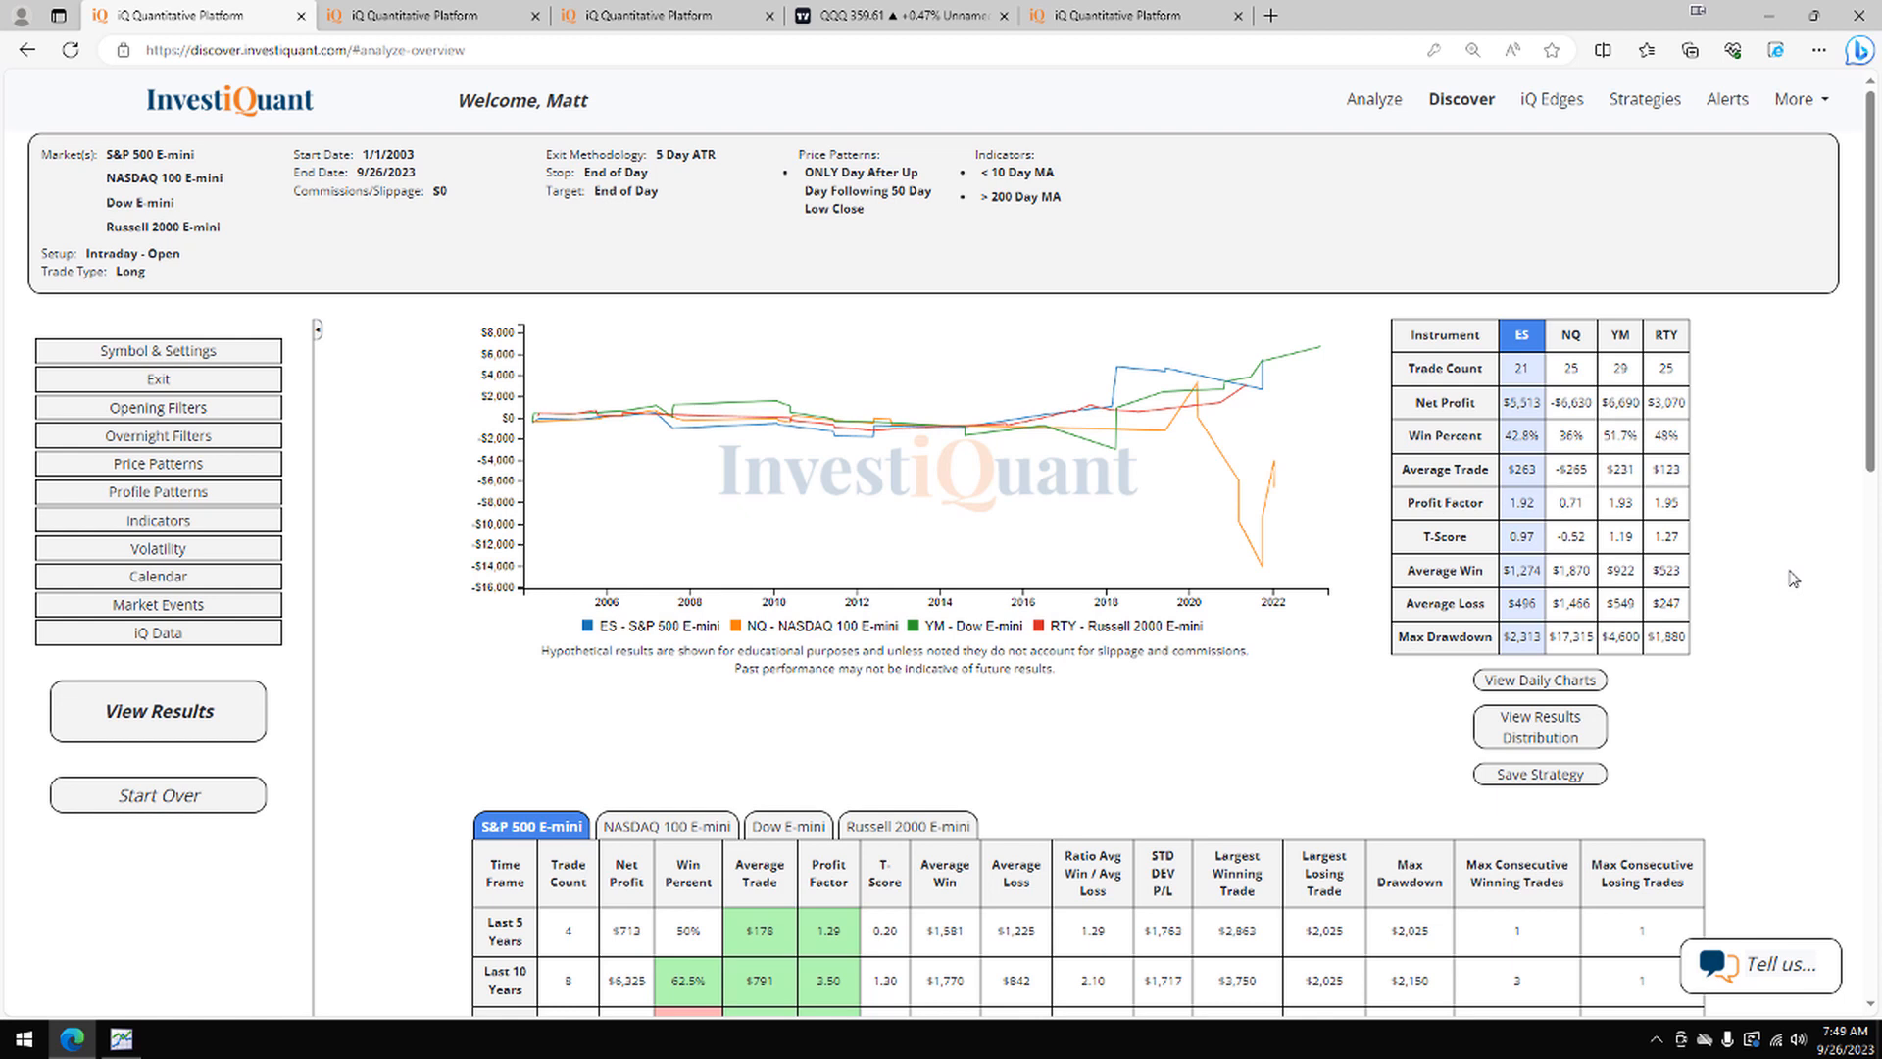
{"action": "mouse_move", "coordinate": [796, 220]}
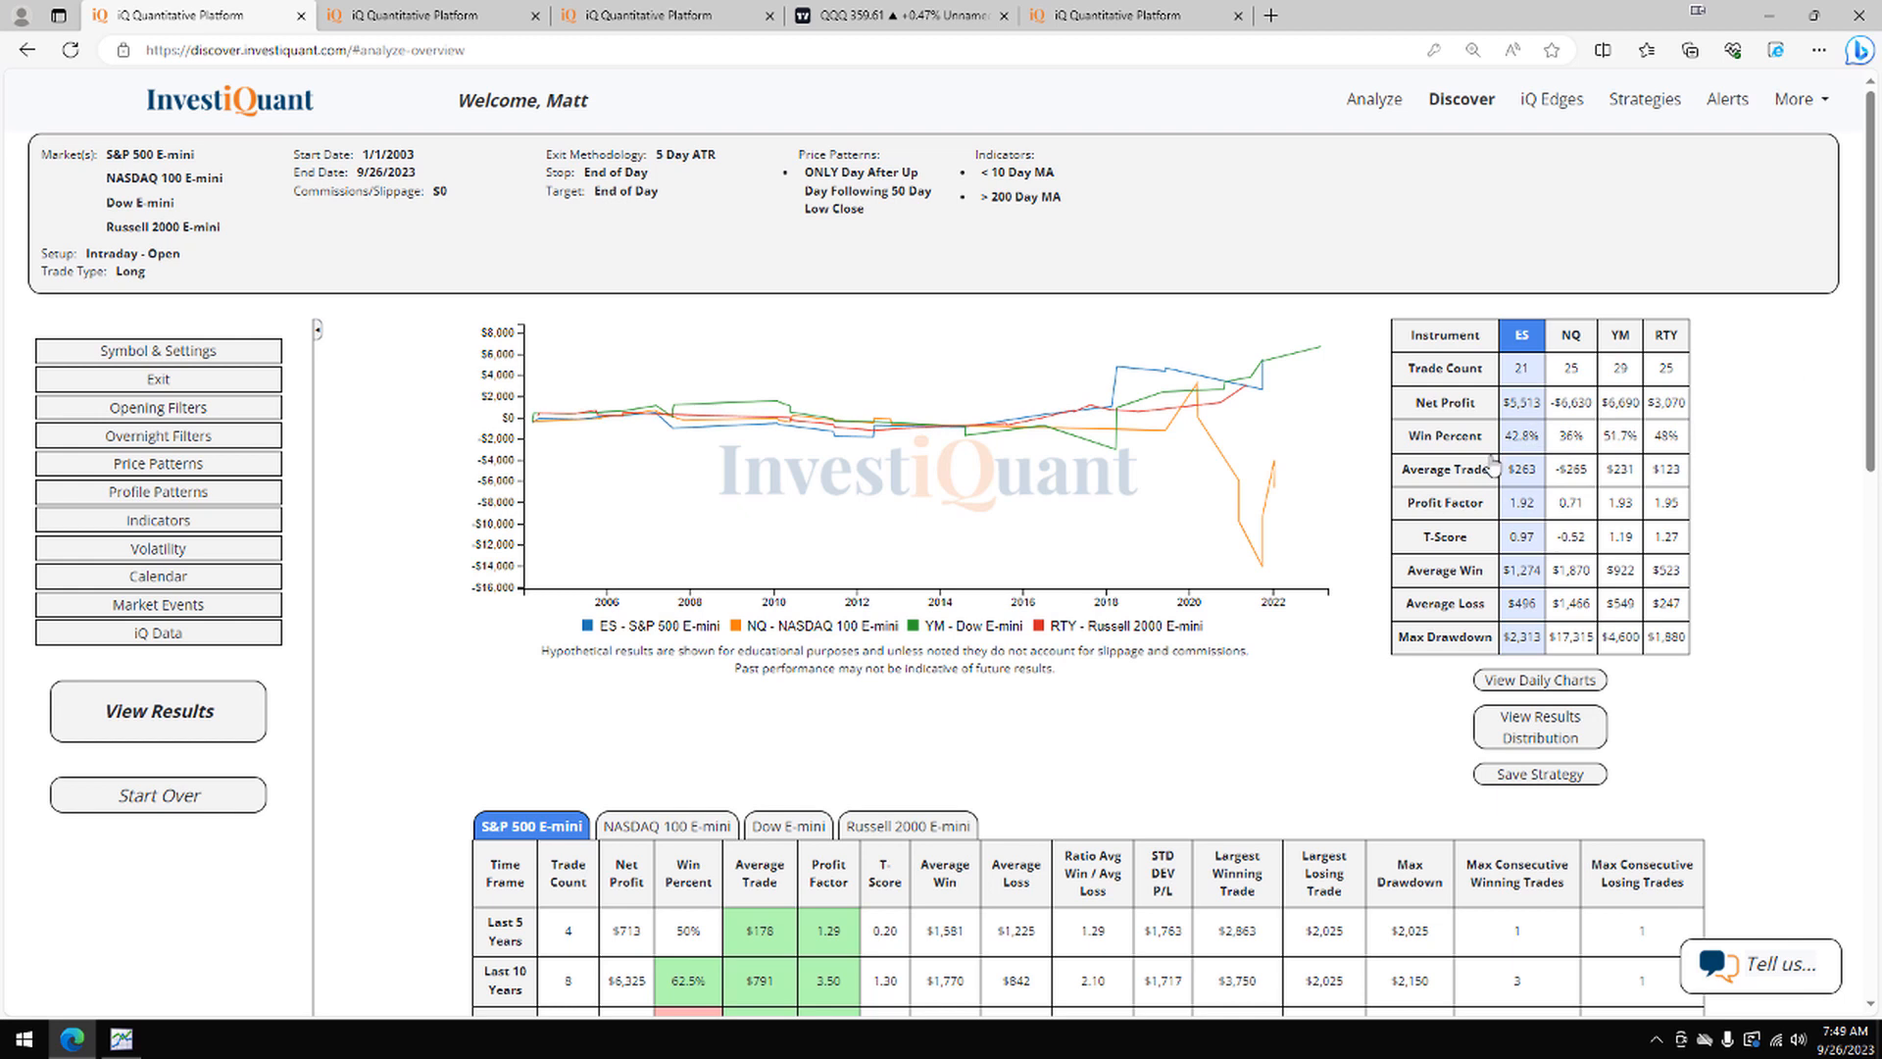
{"action": "mouse_move", "coordinate": [1714, 408]}
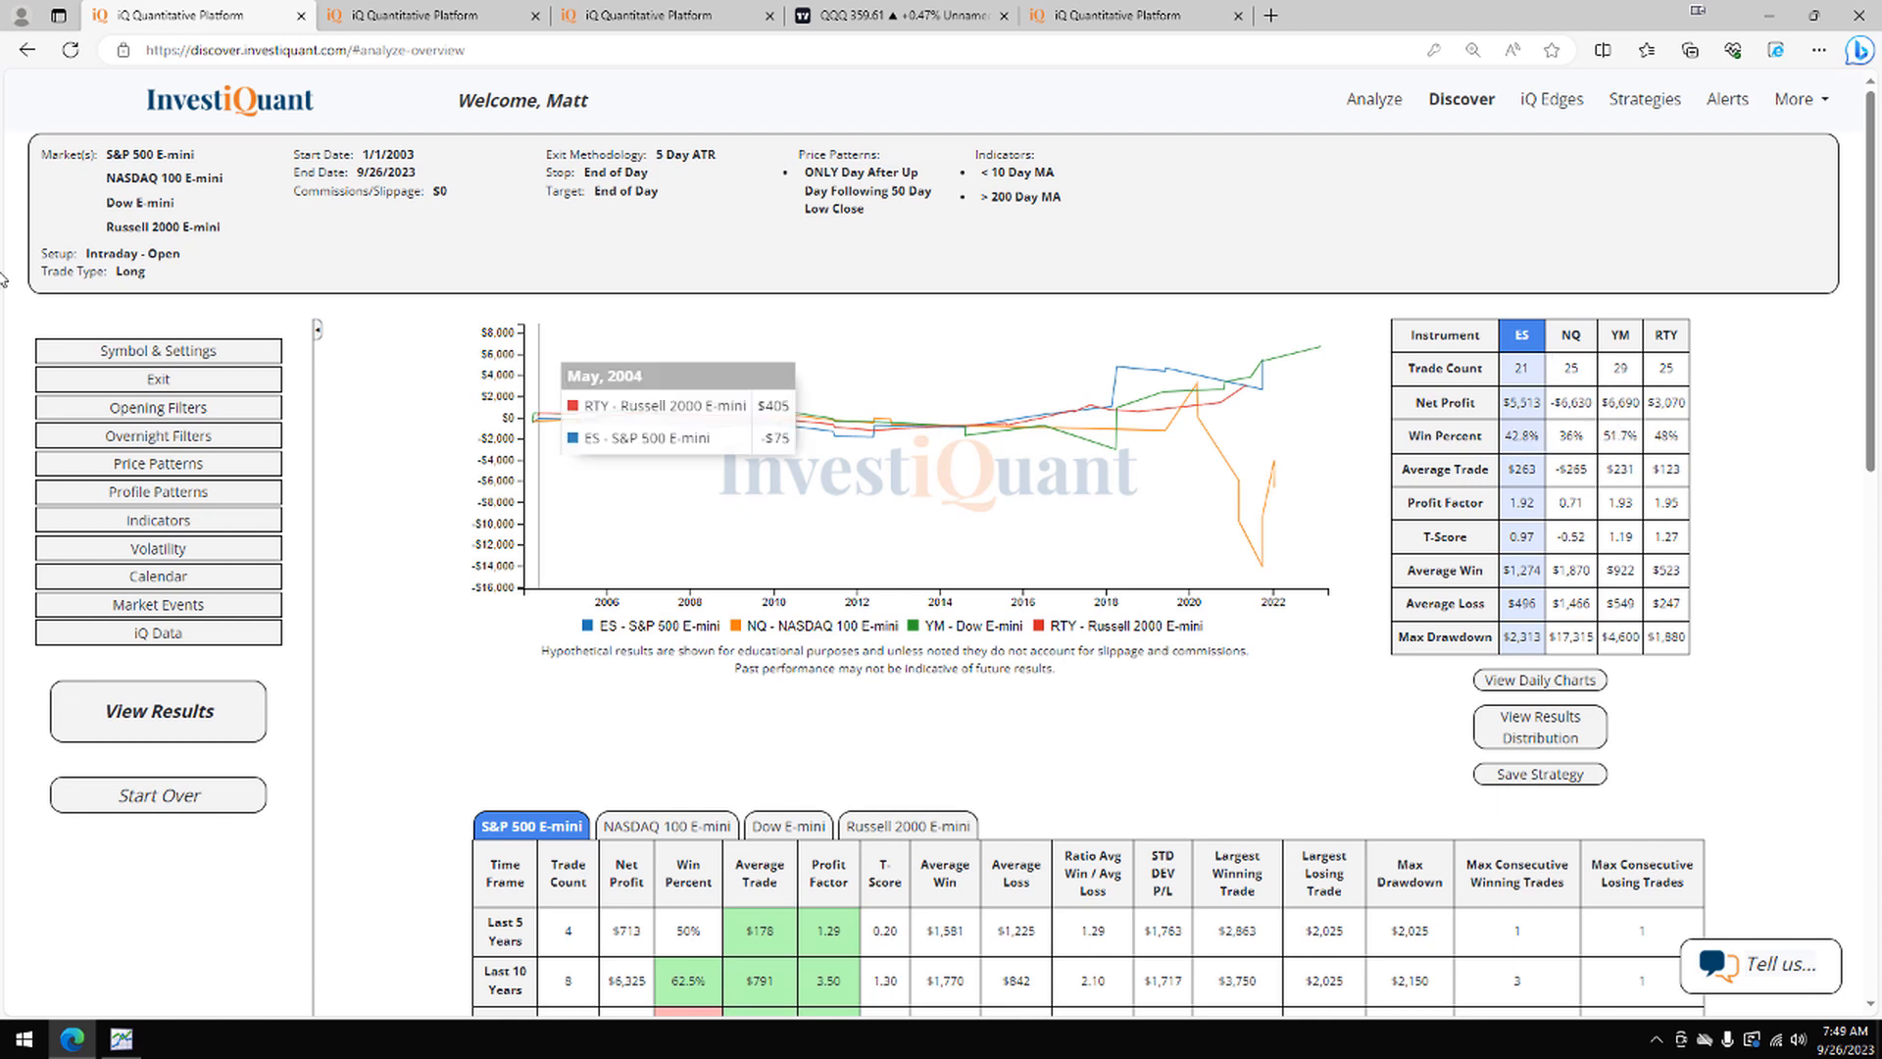
{"action": "mouse_move", "coordinate": [1608, 424]}
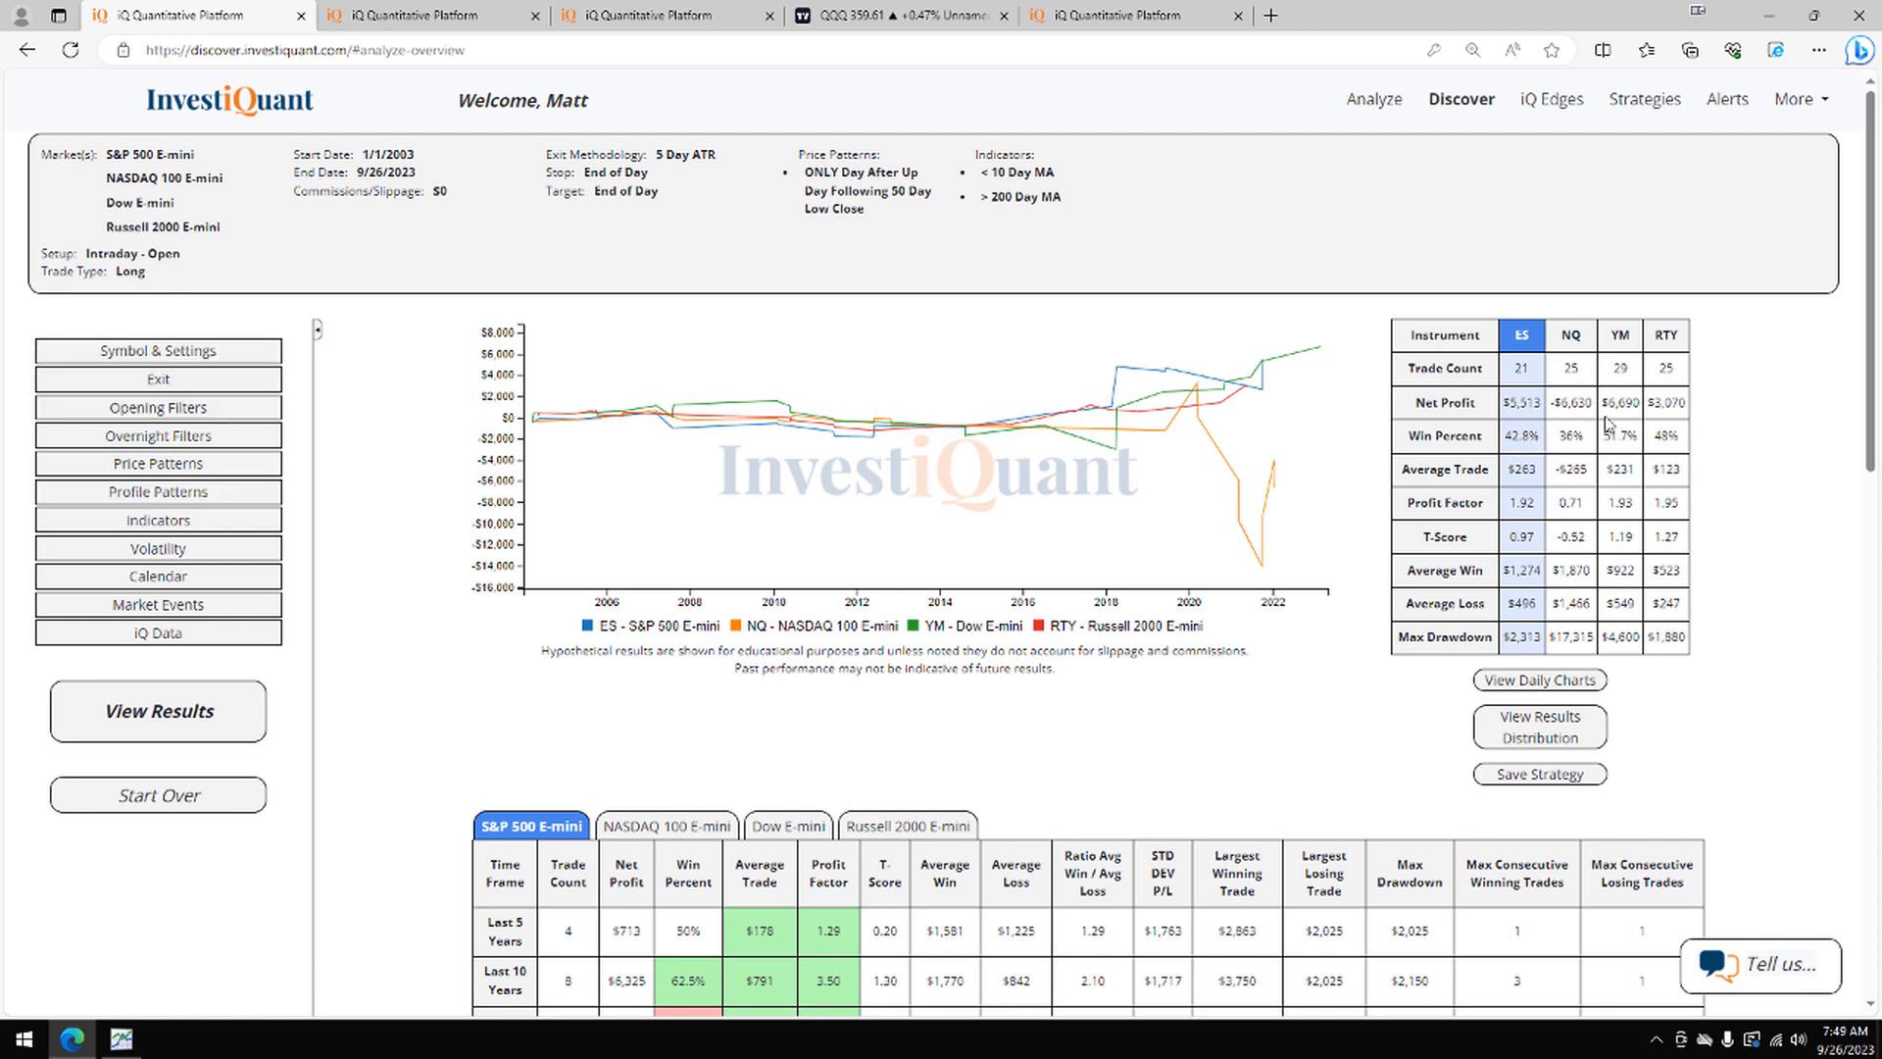